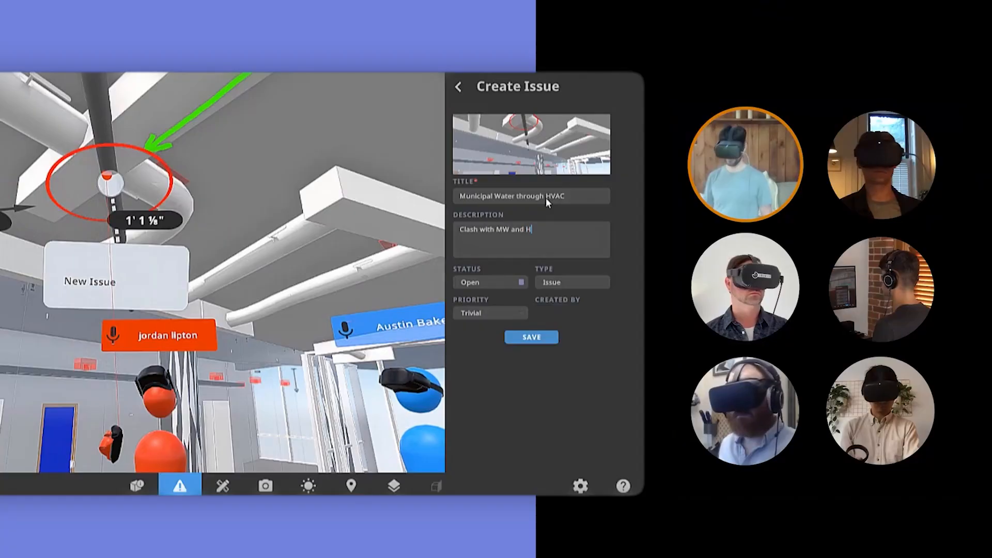
Finish the 'Clash with MW and HVAC' description and set type Clash, priority High
{"action": "type", "text": "VAC"}
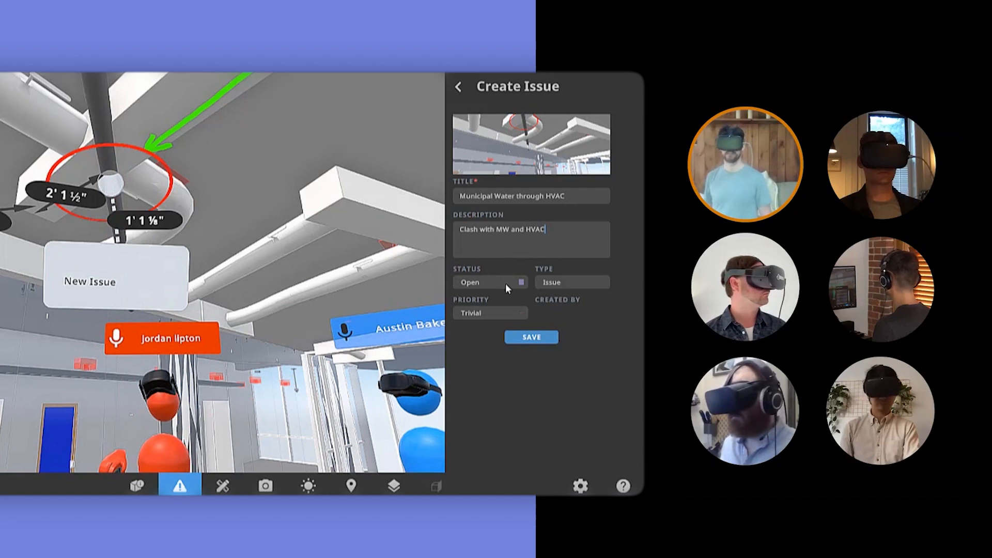
{"action": "left_click", "coordinate": [570, 282]}
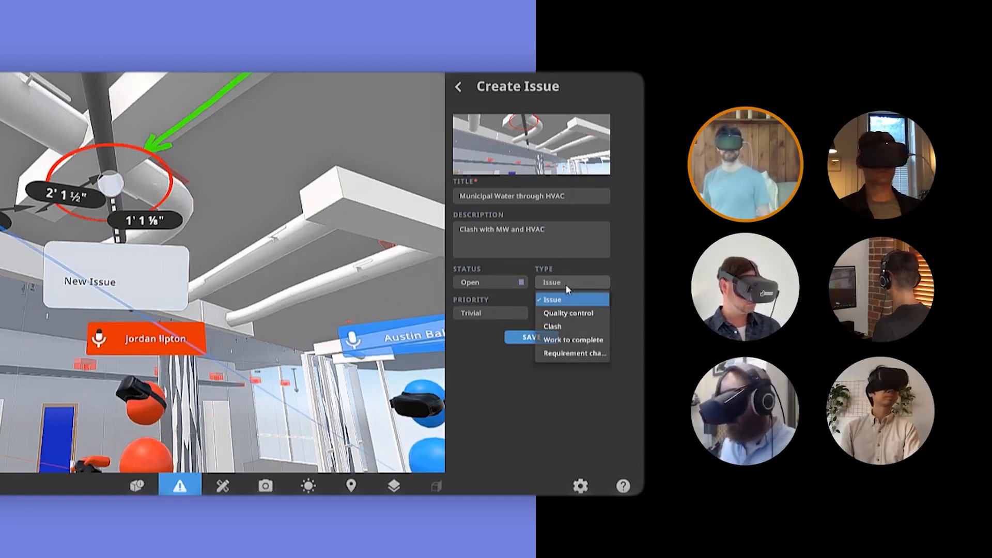
{"action": "left_click", "coordinate": [552, 326]}
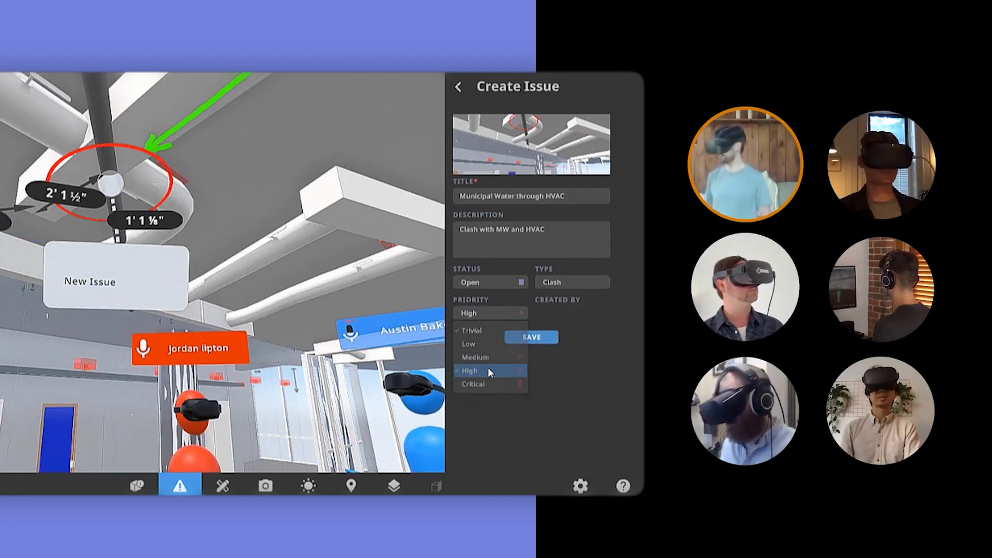
{"action": "left_click", "coordinate": [531, 337]}
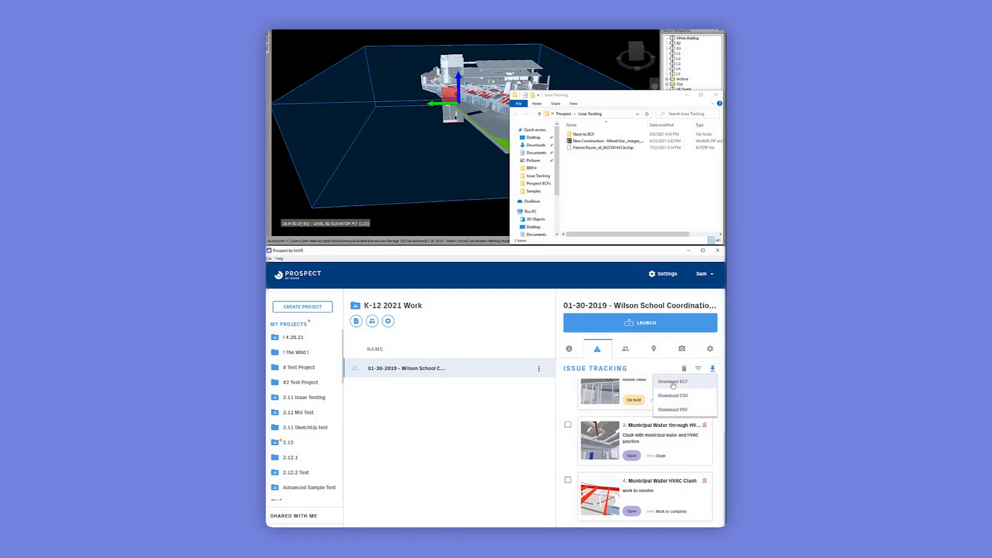
Download the project issues as BCF and pick the exported file to import
{"action": "left_click", "coordinate": [672, 381]}
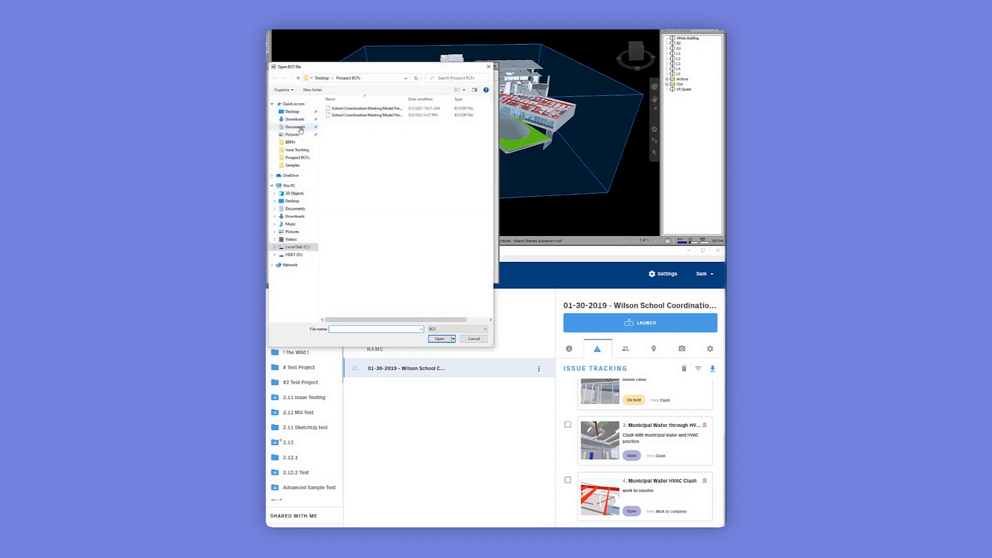
{"action": "left_click", "coordinate": [439, 339]}
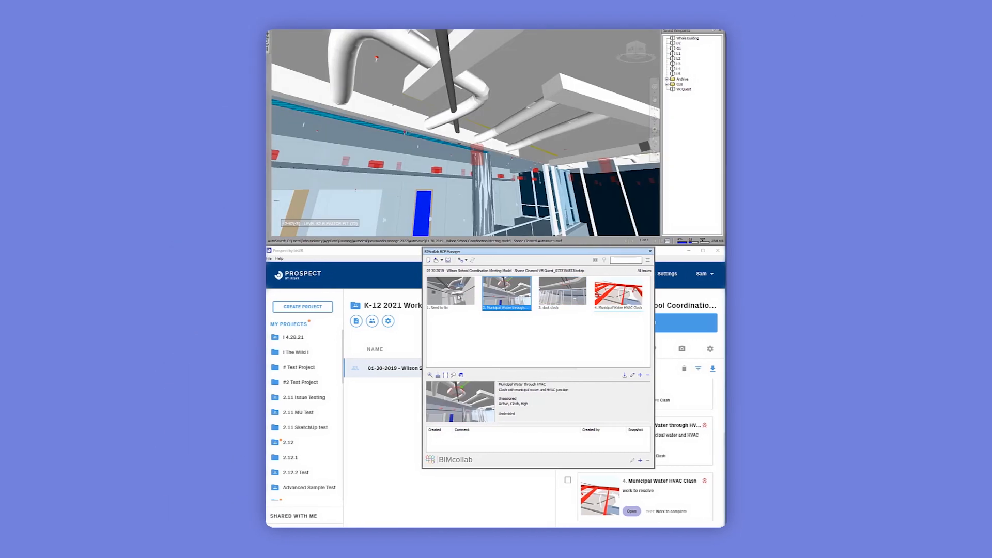
Jump to the first BCF issue's saved viewpoint, the Low-priority 'Need to fix' clash
{"action": "left_click", "coordinate": [452, 291]}
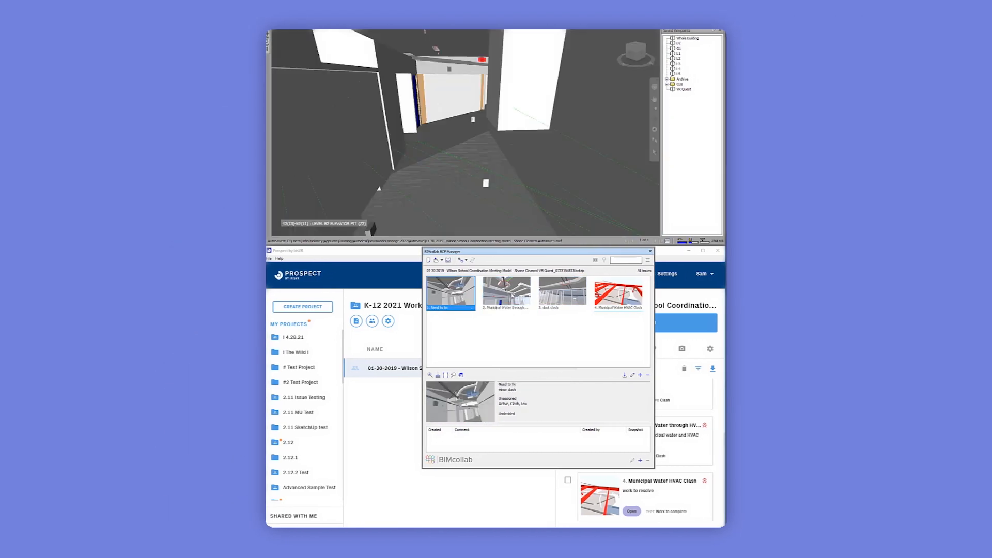